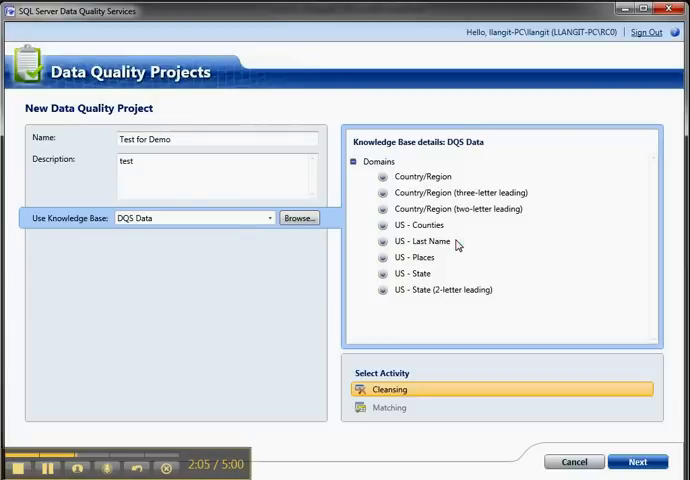
- Create the cleansing project 'Test for Demo' using the DQS Data knowledge base
left_click(637, 461)
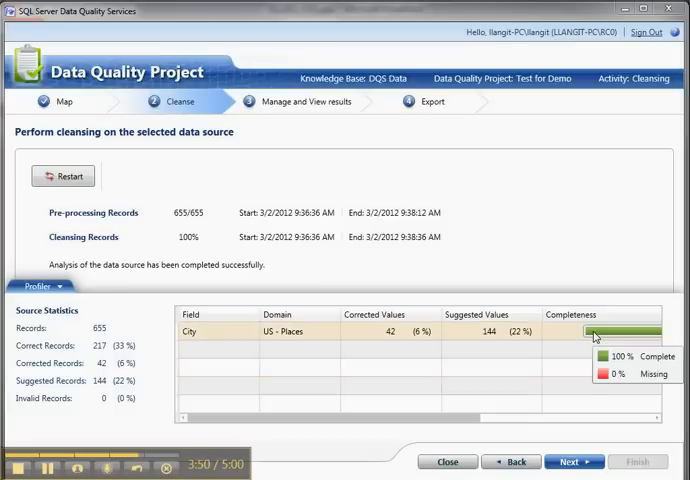
- Finish cleansing the 655 records (42 corrected, 144 suggested) and move on to export
left_click(569, 461)
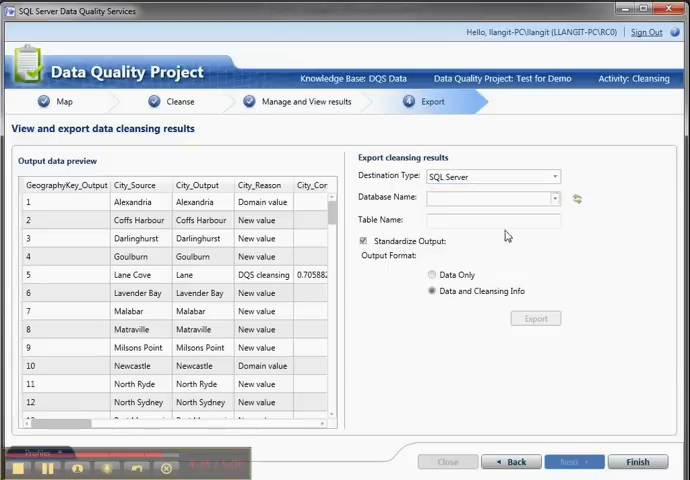